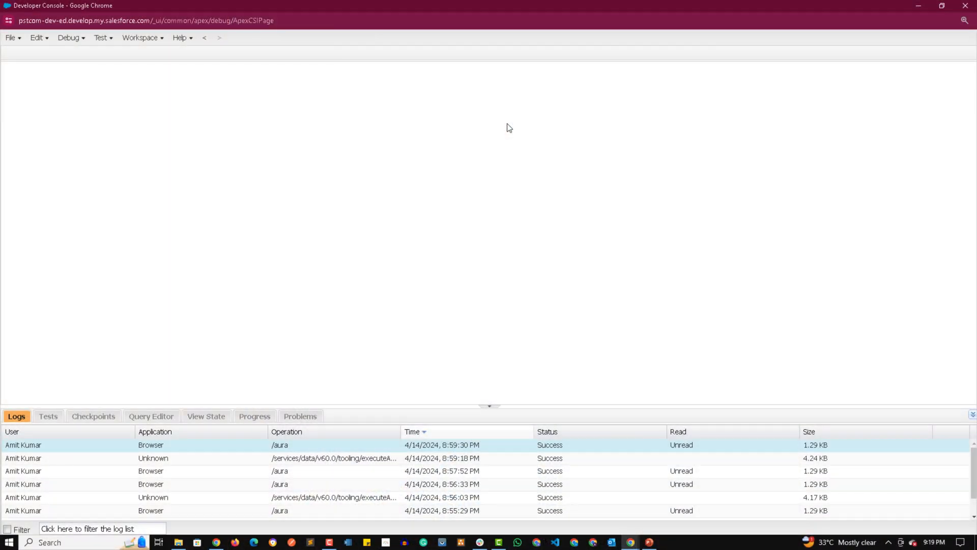
pyautogui.moveTo(504, 130)
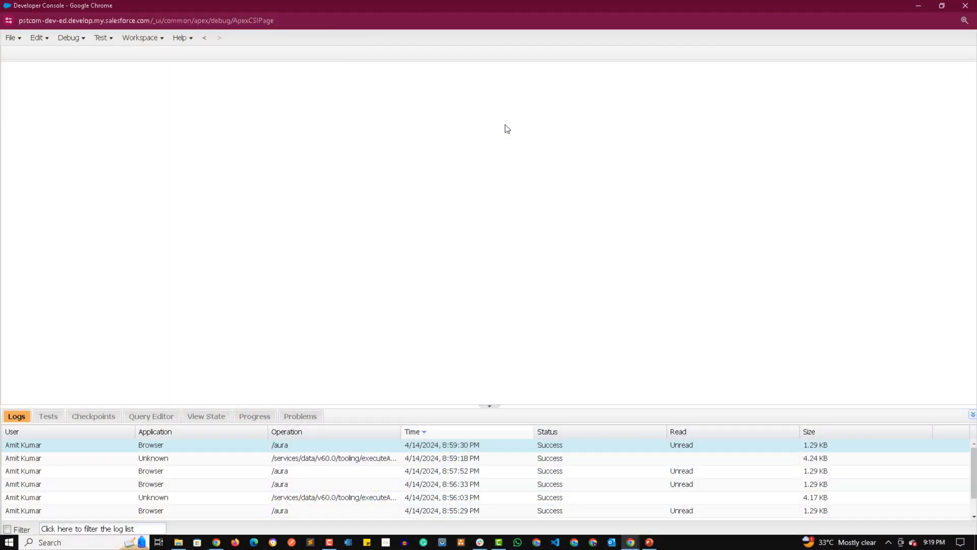
pyautogui.moveTo(503, 131)
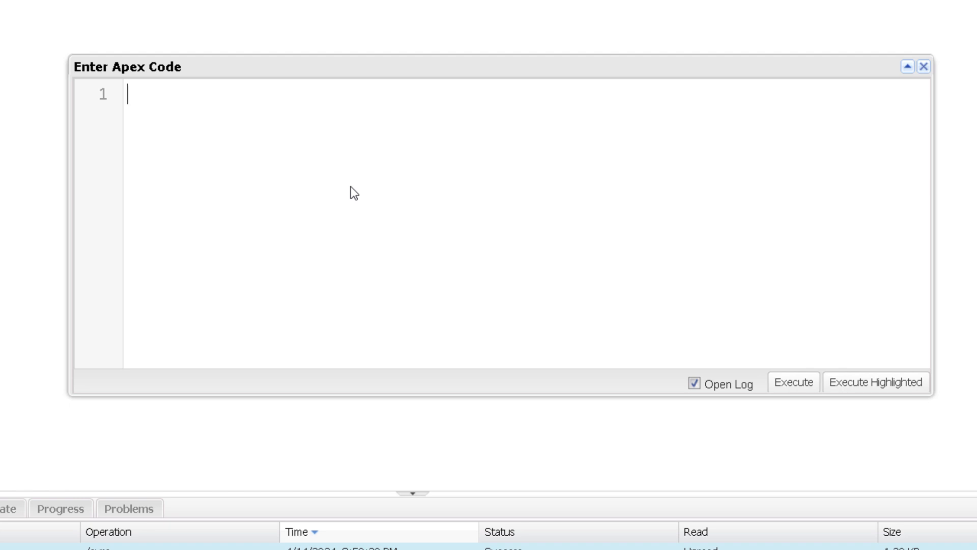
# Step: Type [SELECT Id FROM Contact WHERE Email = ''] and bring up the contact record
pyautogui.write('[')
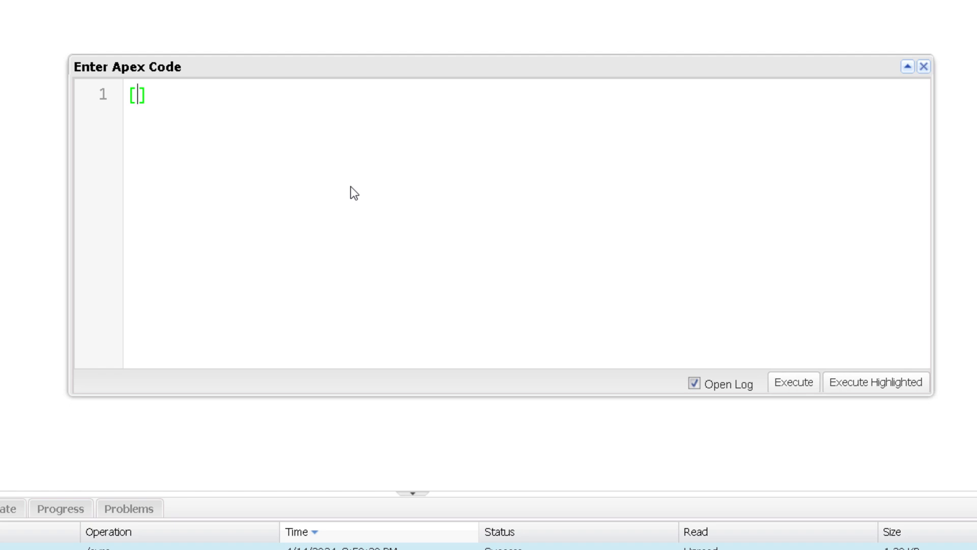
pyautogui.write('SELECT Id')
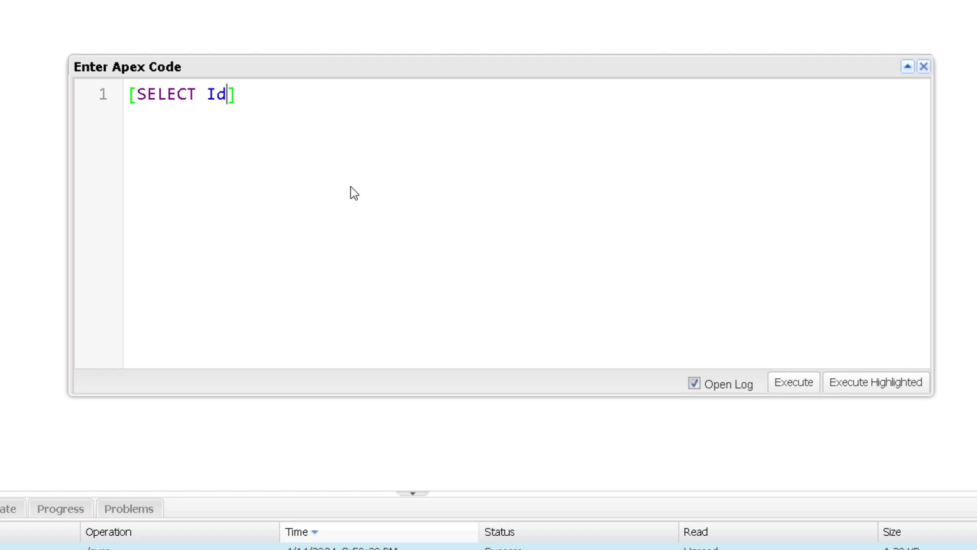
pyautogui.write('FROM')
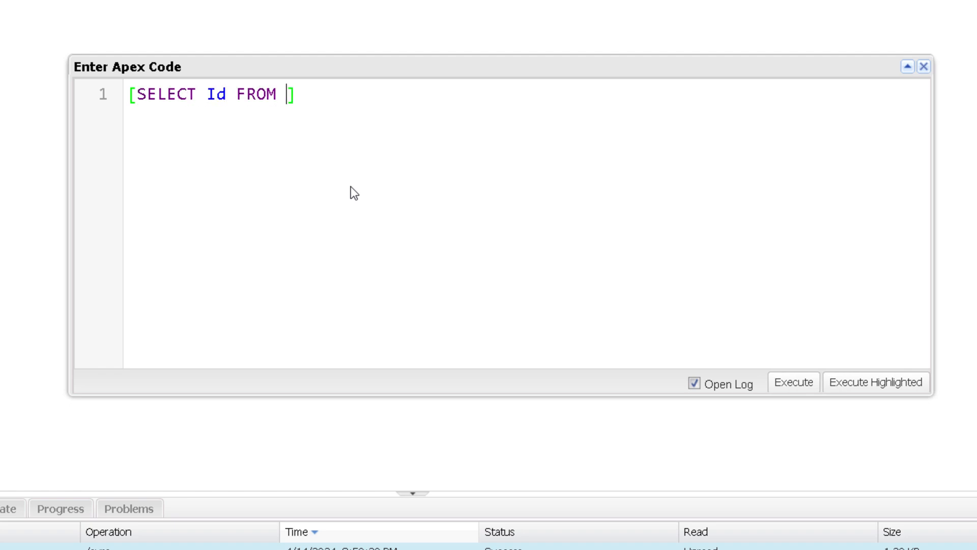
pyautogui.write("Contact WHERE FirstName = ''")
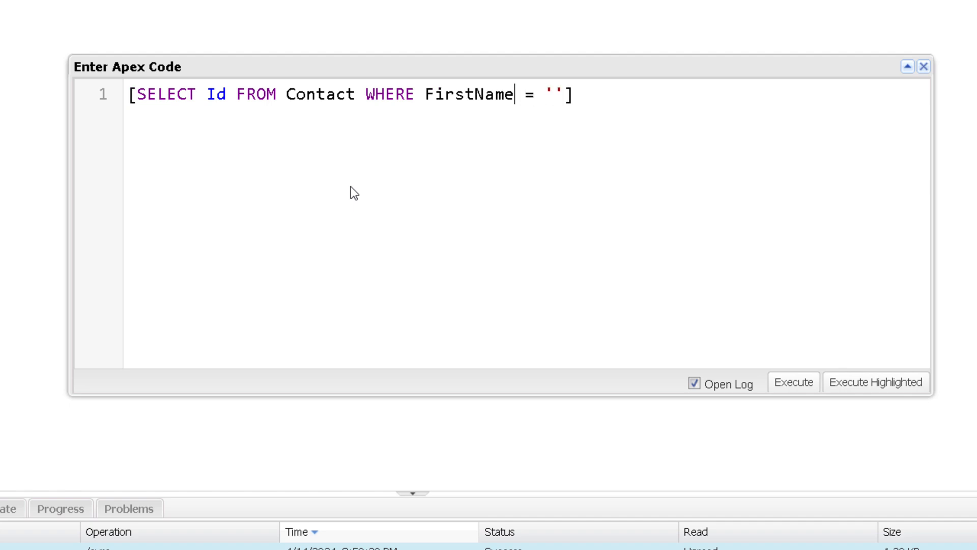
pyautogui.write('Emai')
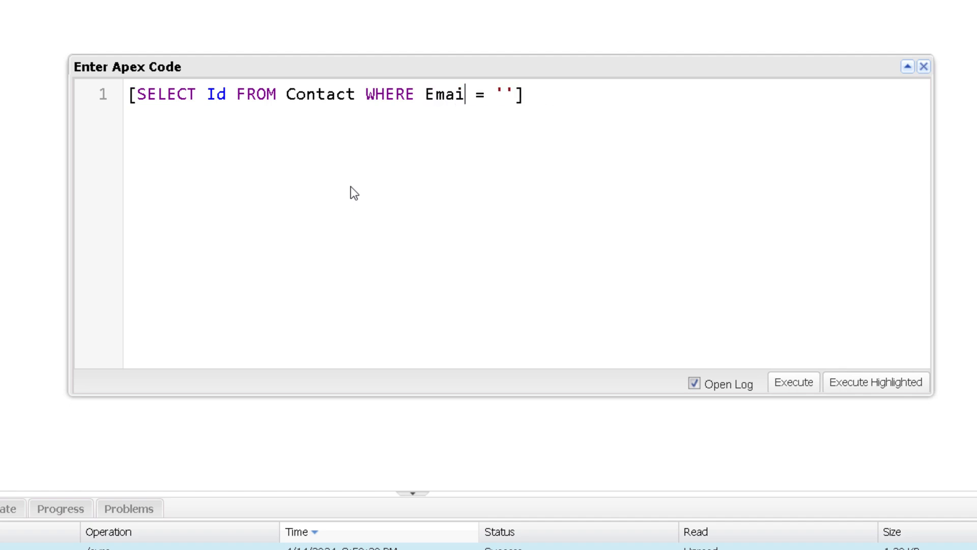
pyautogui.write('l')
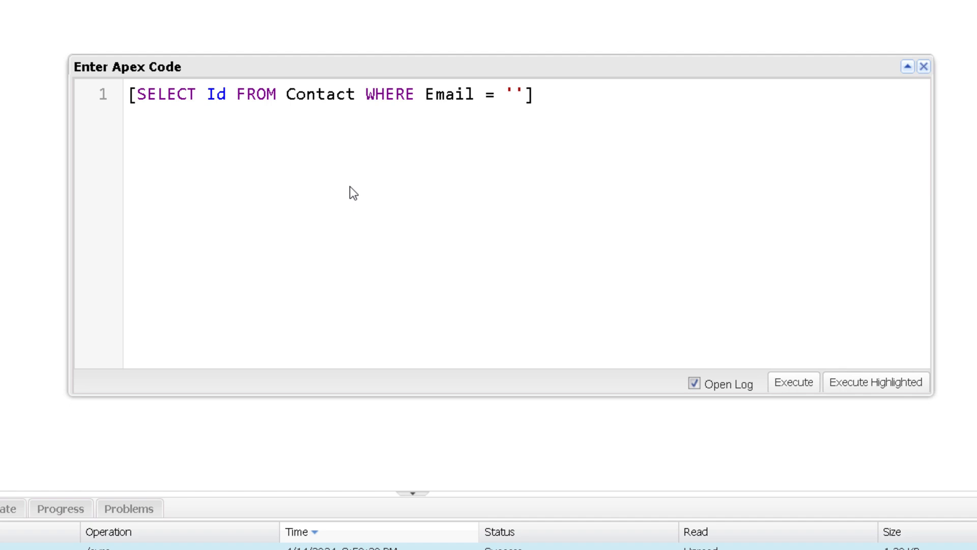
pyautogui.click(475, 94)
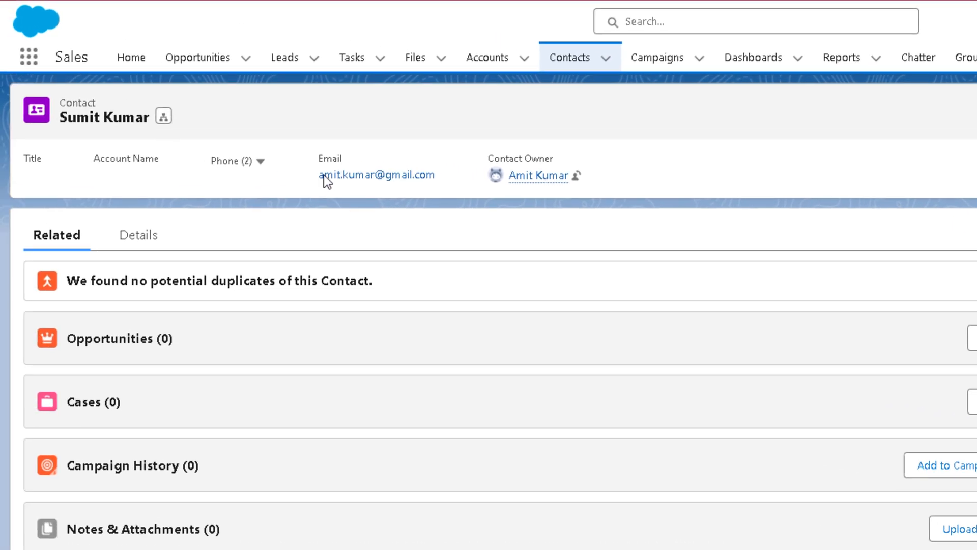
# Step: Paste the contact's email into the query, add LIMIT 1 and DELETE obj, and execute
pyautogui.doubleClick(376, 174)
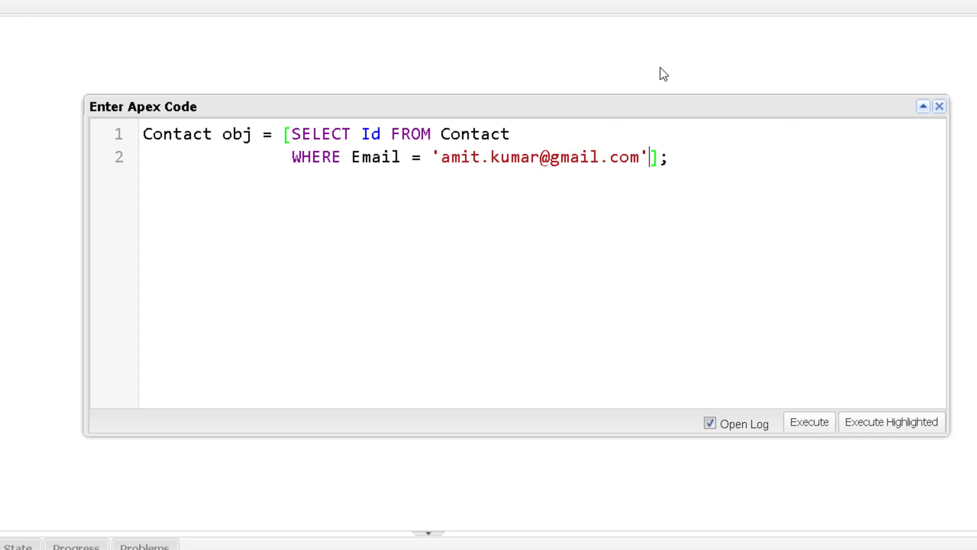
pyautogui.write('LIMIT 1];')
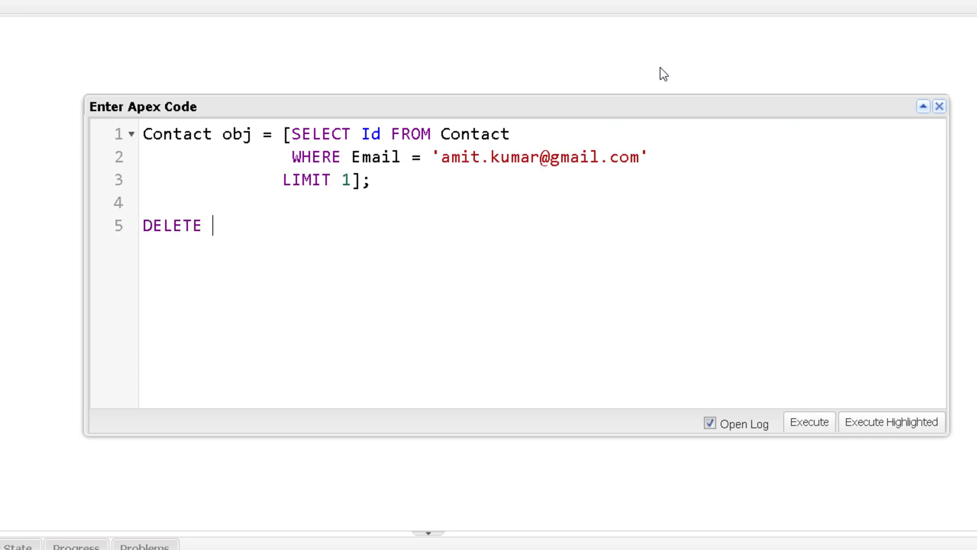
pyautogui.write('obj;')
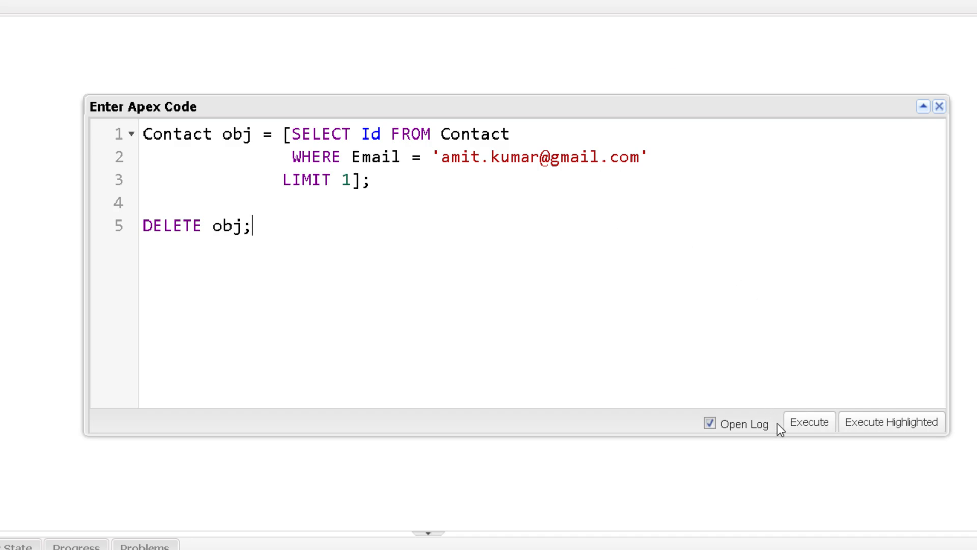
pyautogui.click(809, 422)
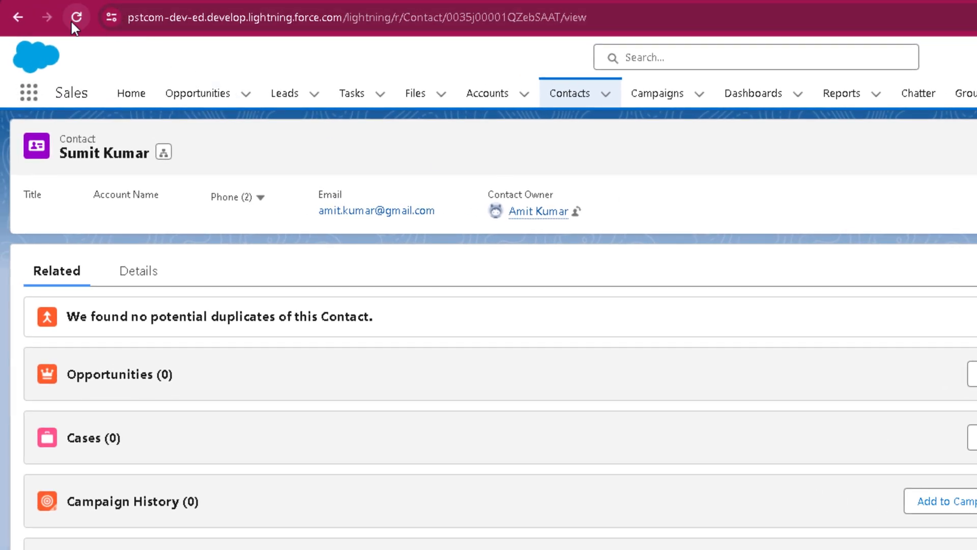
# Step: Reload the contact page, search 'Rec' in the App Launcher, then return to the Apex code
pyautogui.click(76, 15)
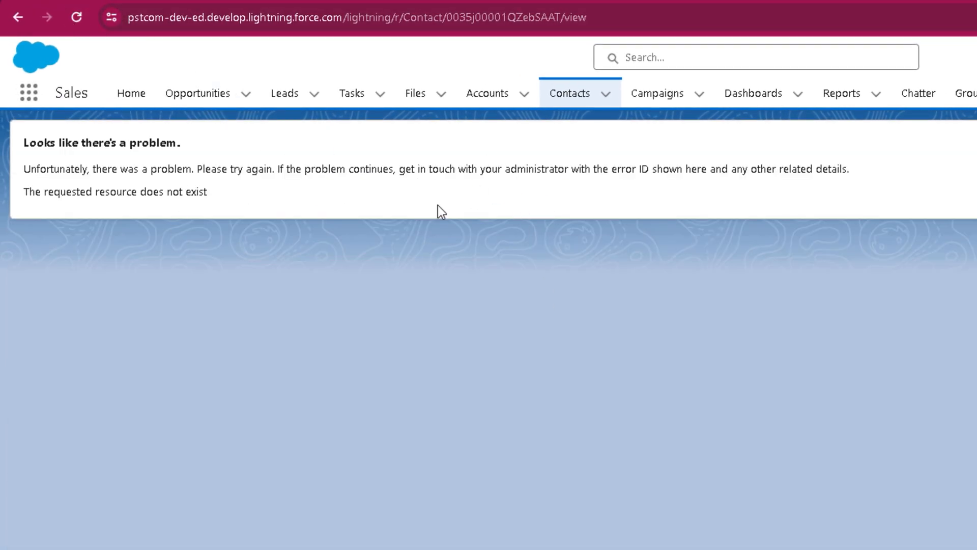
pyautogui.moveTo(44, 102)
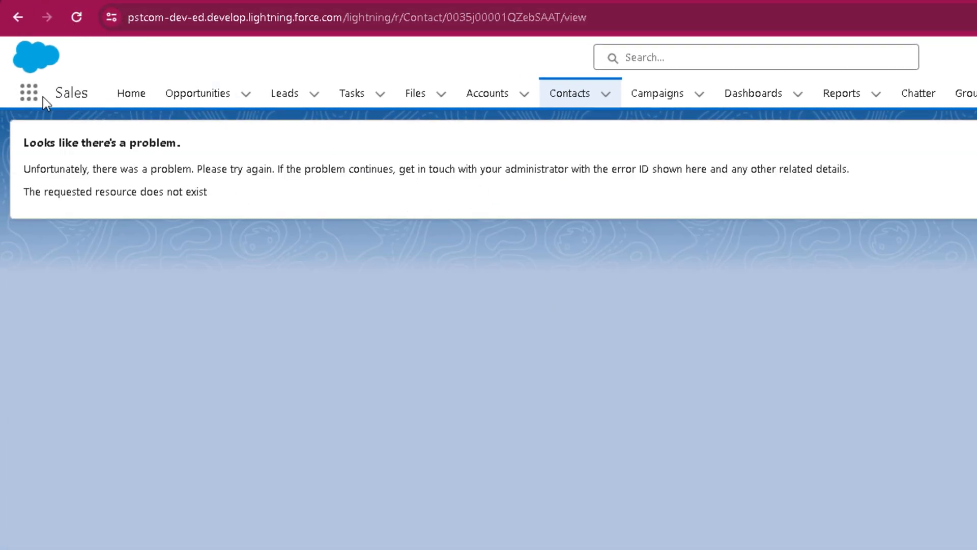
pyautogui.click(28, 96)
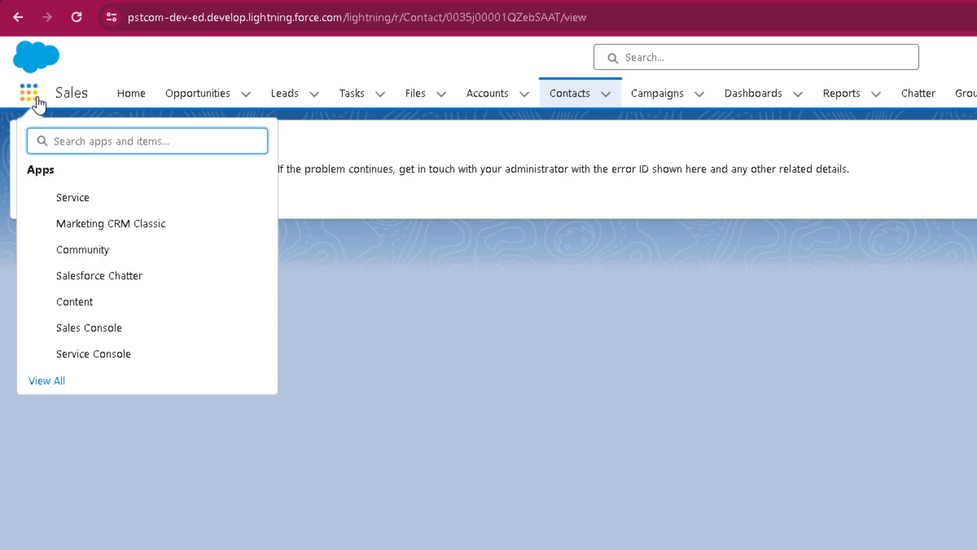
pyautogui.write('Rec')
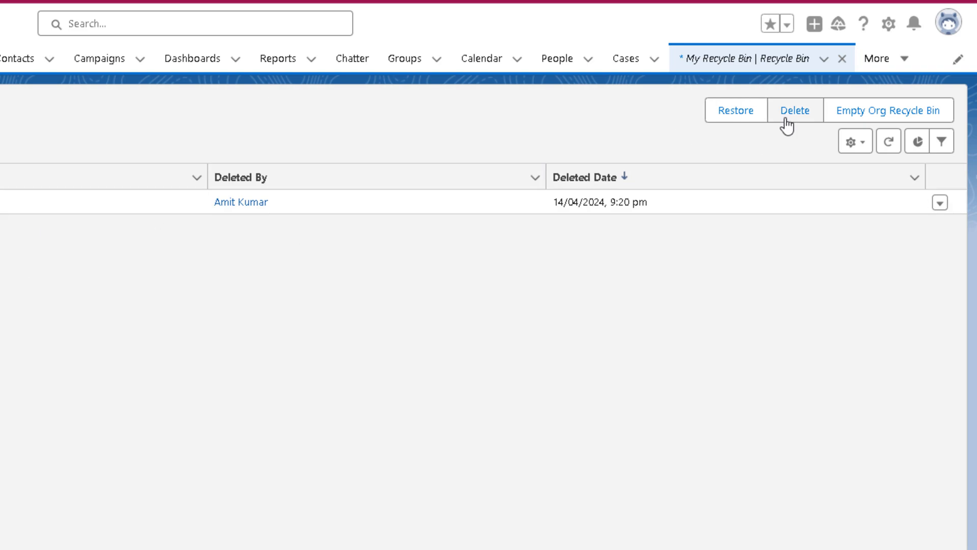
pyautogui.moveTo(789, 124)
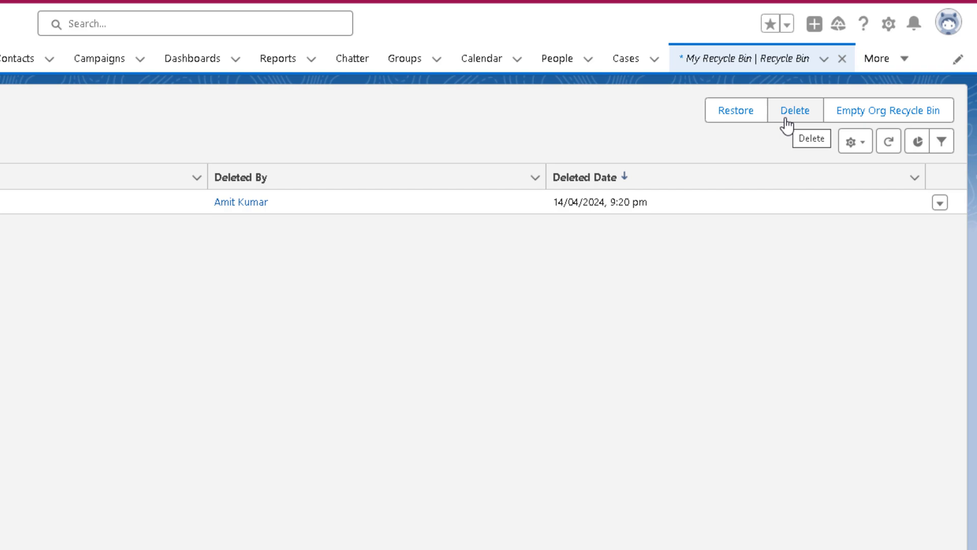
pyautogui.moveTo(653, 313)
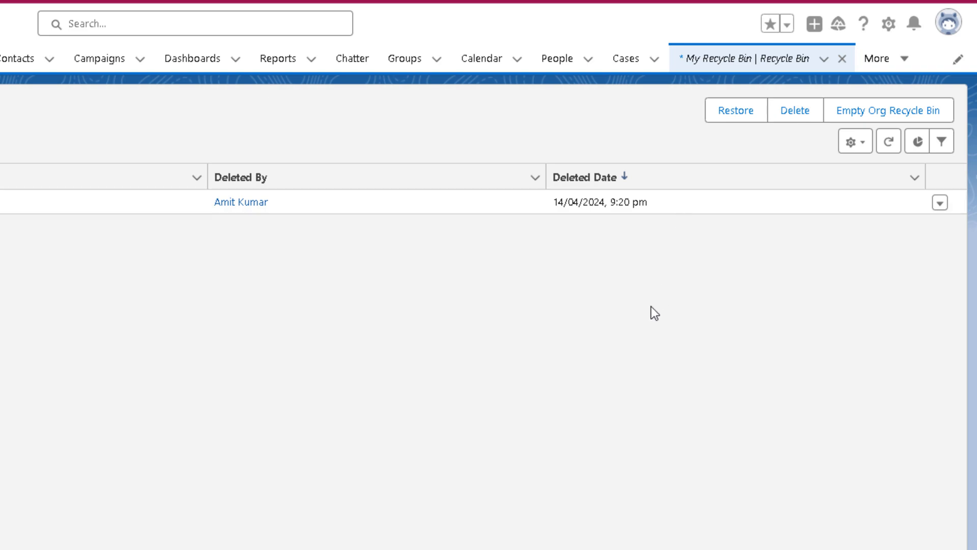
pyautogui.click(240, 176)
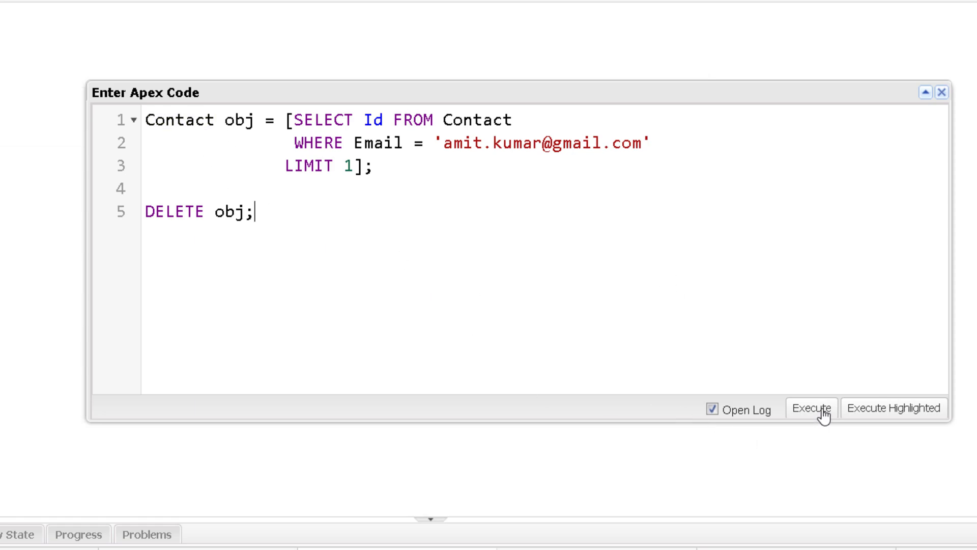
# Step: Rerun the delete code, read the no-rows QueryException message, and dismiss the error
pyautogui.click(813, 408)
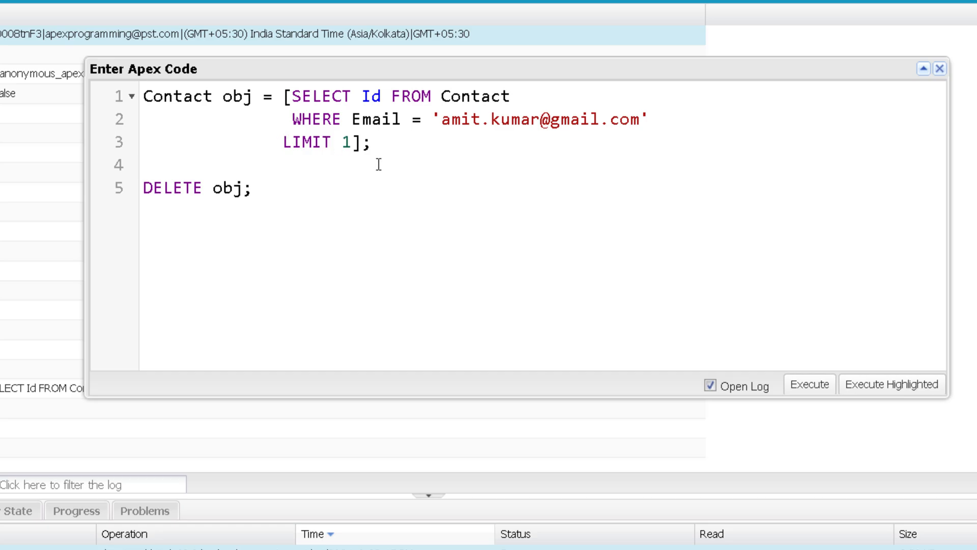
pyautogui.click(809, 385)
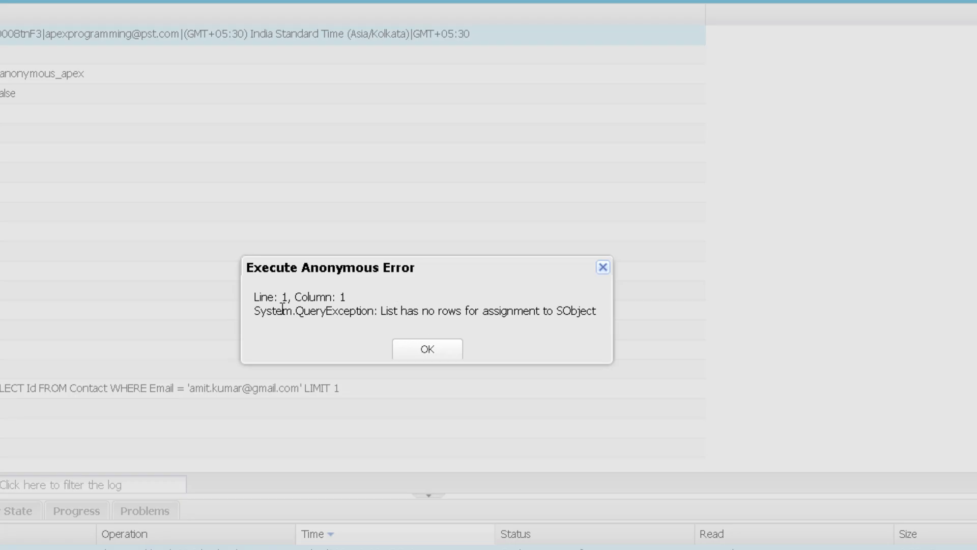
pyautogui.moveTo(385, 310)
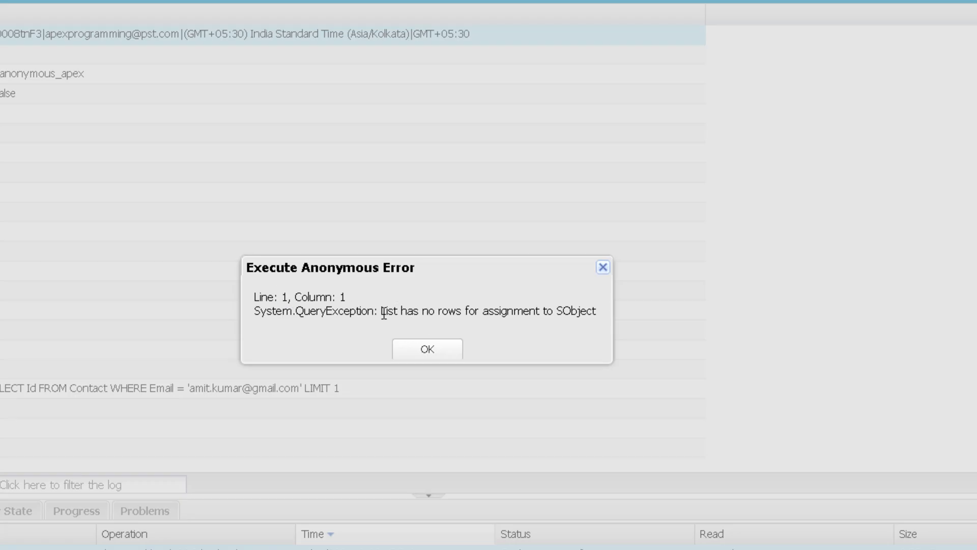
pyautogui.moveTo(383, 311); pyautogui.dragTo(548, 311)
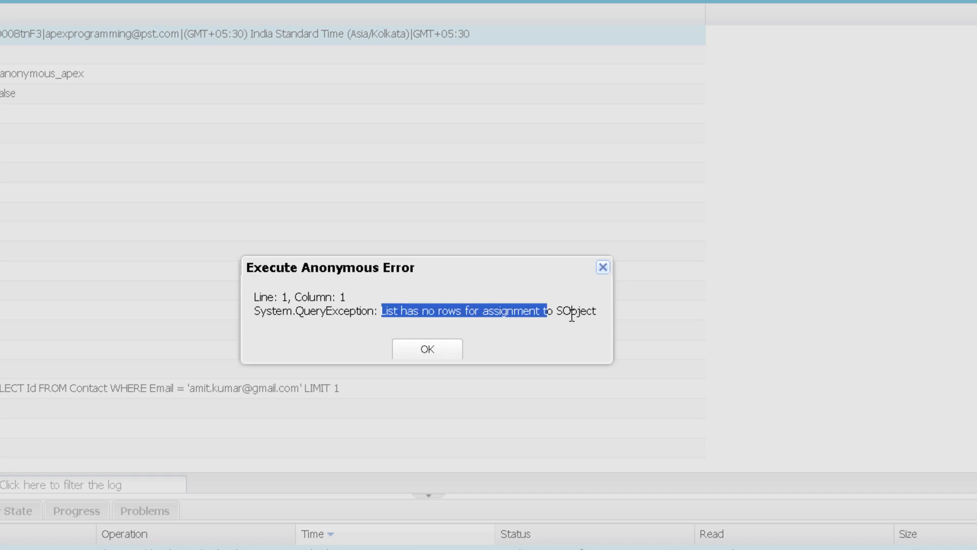
pyautogui.click(427, 349)
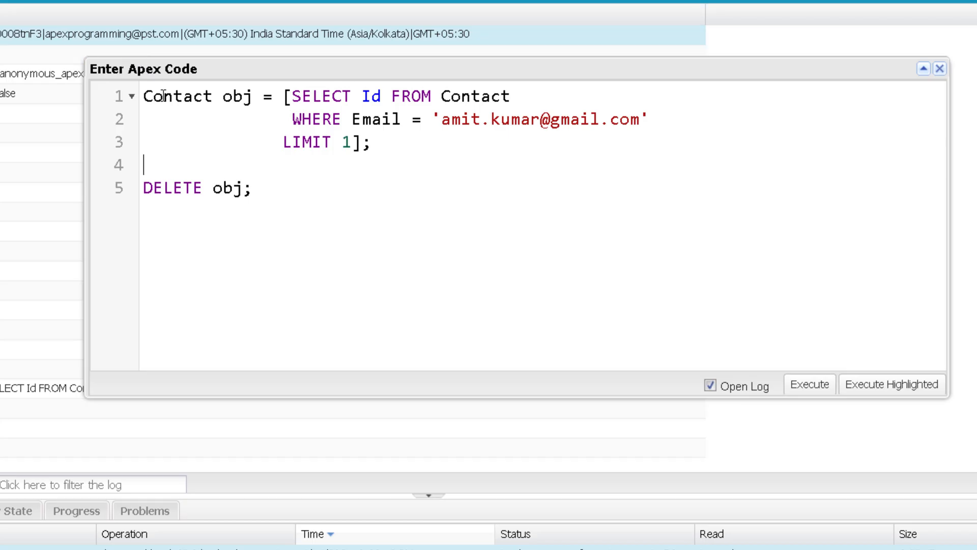
# Step: Select 'Contact obj' on line 1 and begin typing 'L' for List
pyautogui.moveTo(153, 95); pyautogui.dragTo(239, 95)
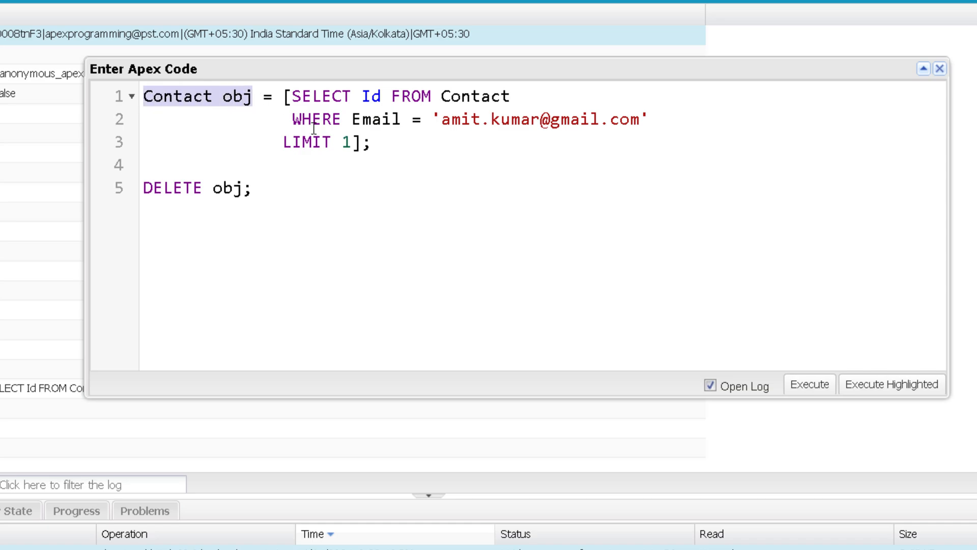
pyautogui.moveTo(500, 229)
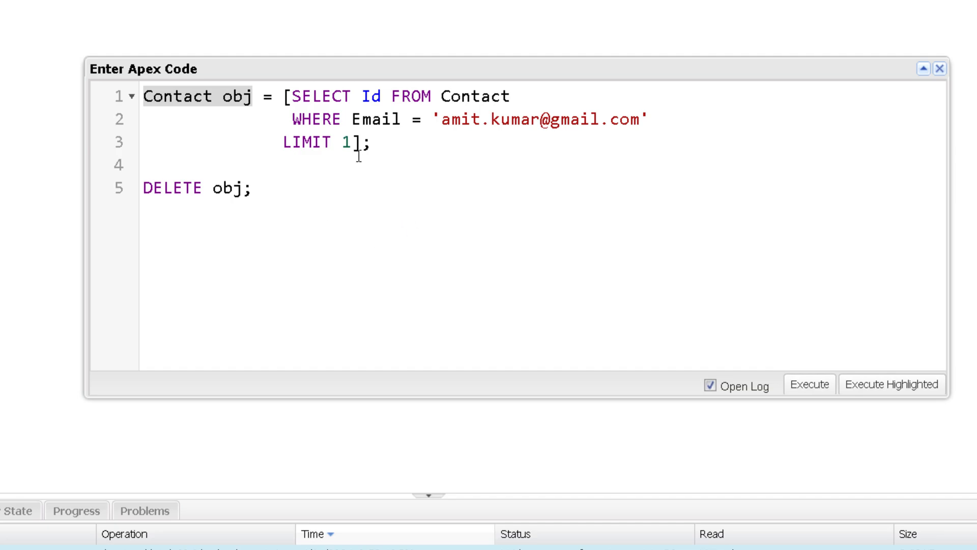
pyautogui.moveTo(220, 99)
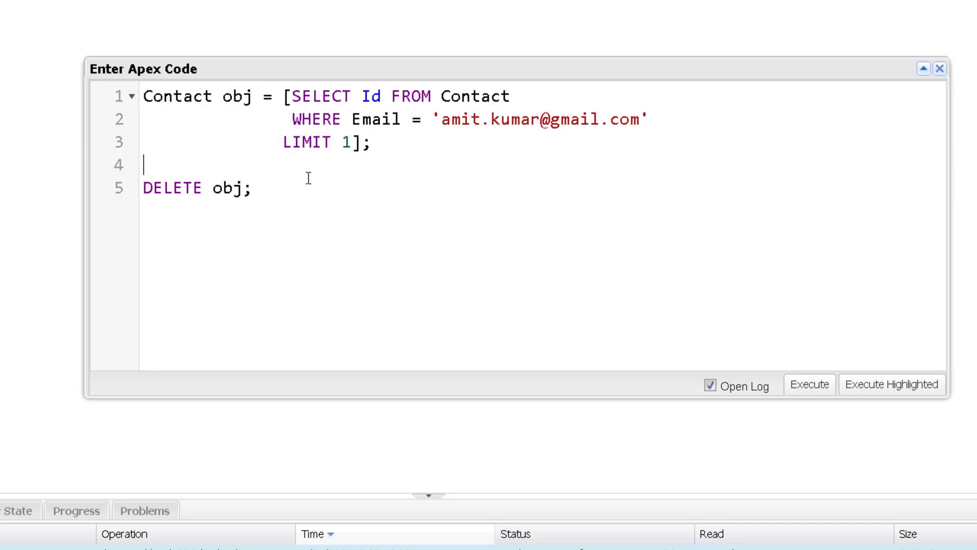
pyautogui.moveTo(249, 229)
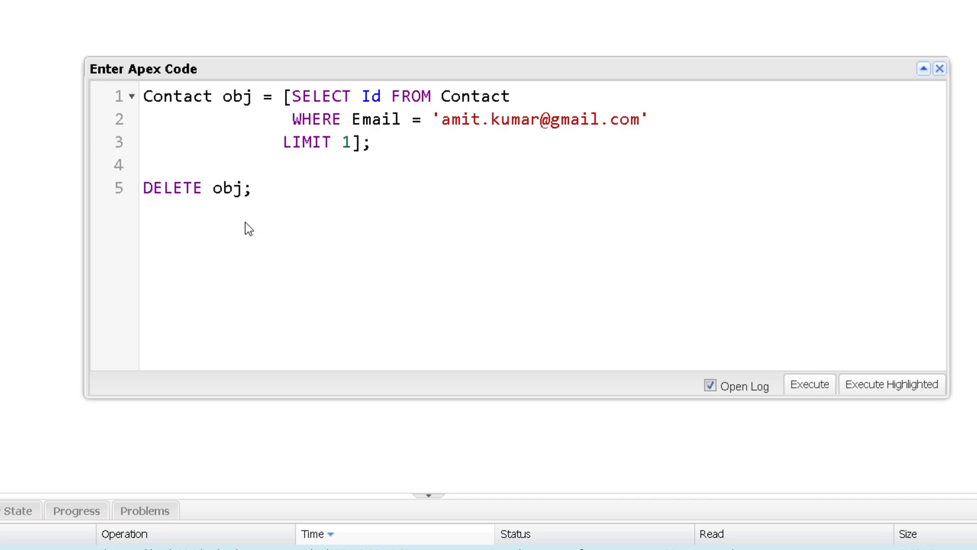
pyautogui.write('L')
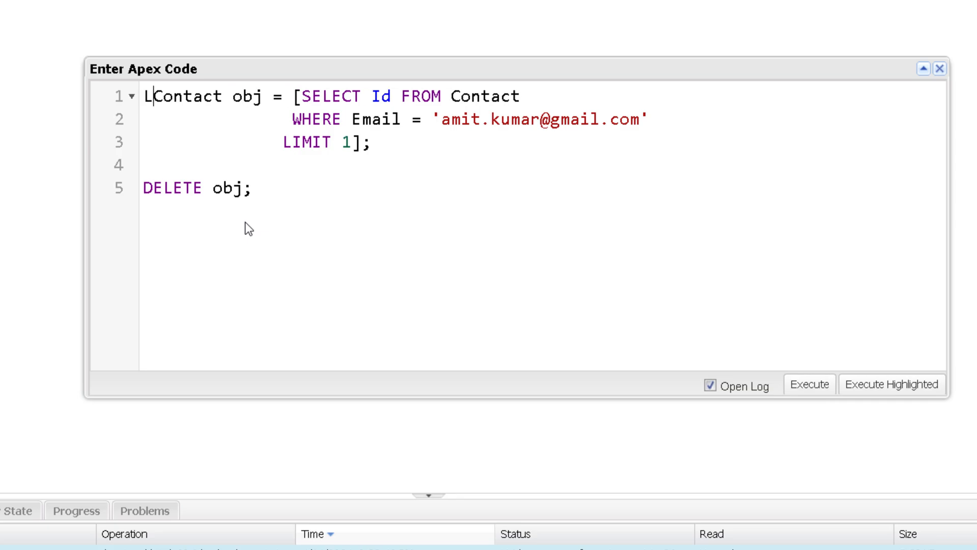
# Step: Declare List<Contact> contacts and wrap DELETE contacts.get(0) in if(contacts.size() > 0)
pyautogui.write('ist<Contact>')
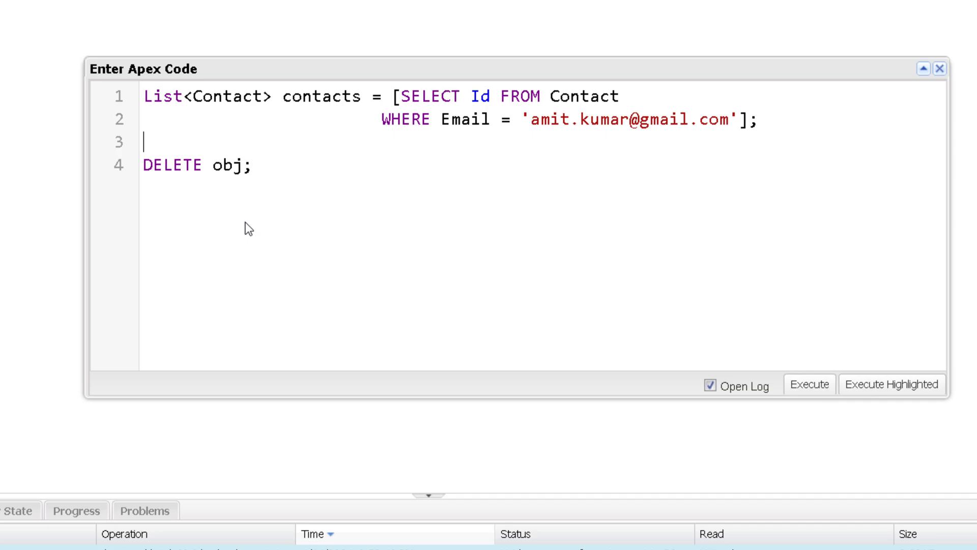
pyautogui.write('if(contacts)')
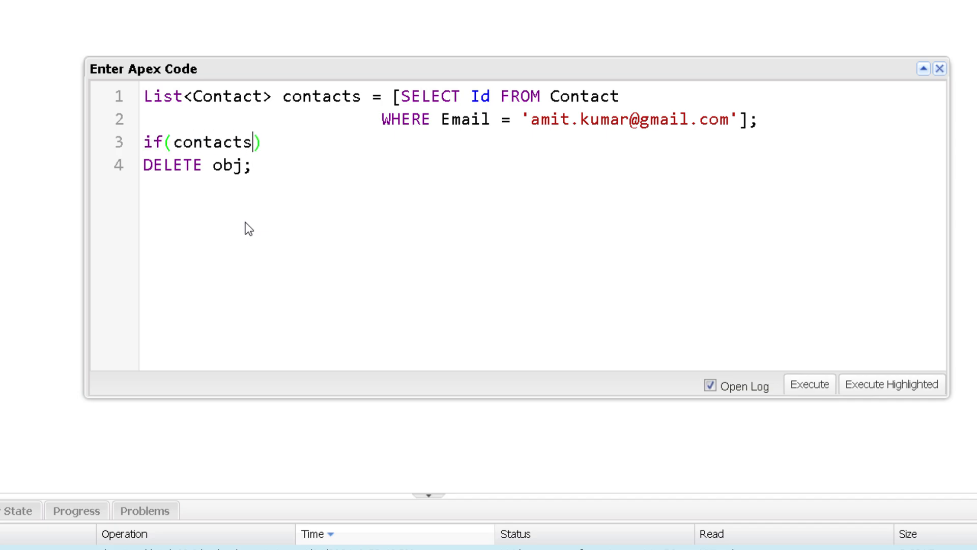
pyautogui.write('.size() > 0){')
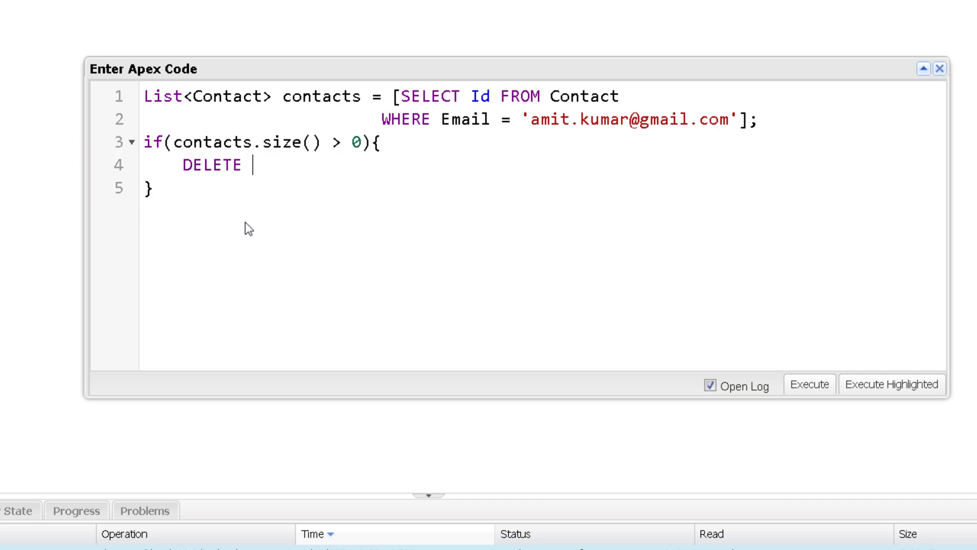
pyautogui.write('contacts[]')
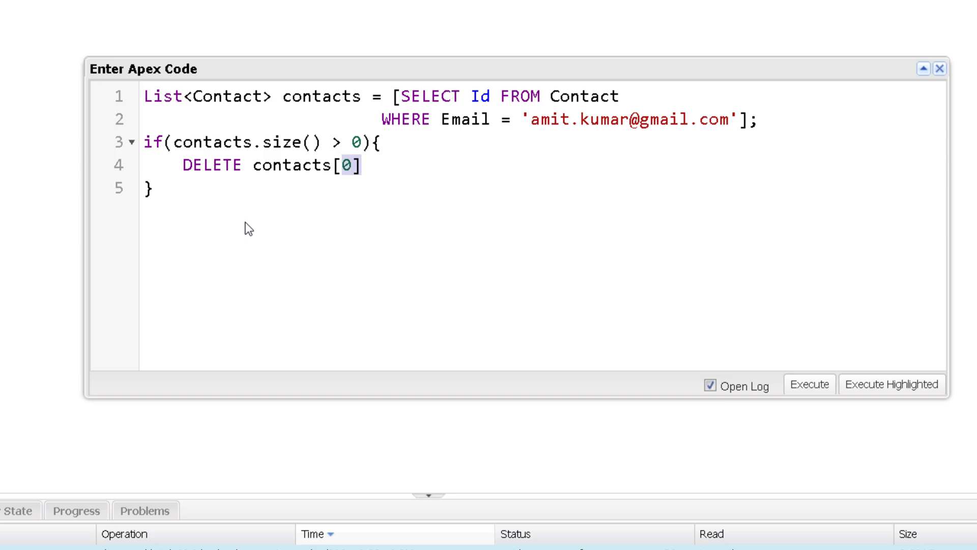
pyautogui.write('.get*')
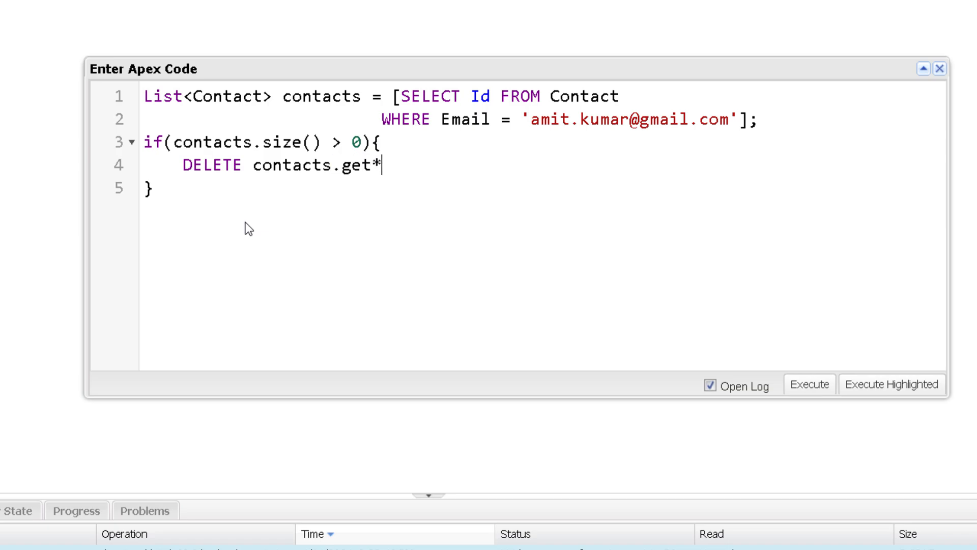
pyautogui.write('(0);')
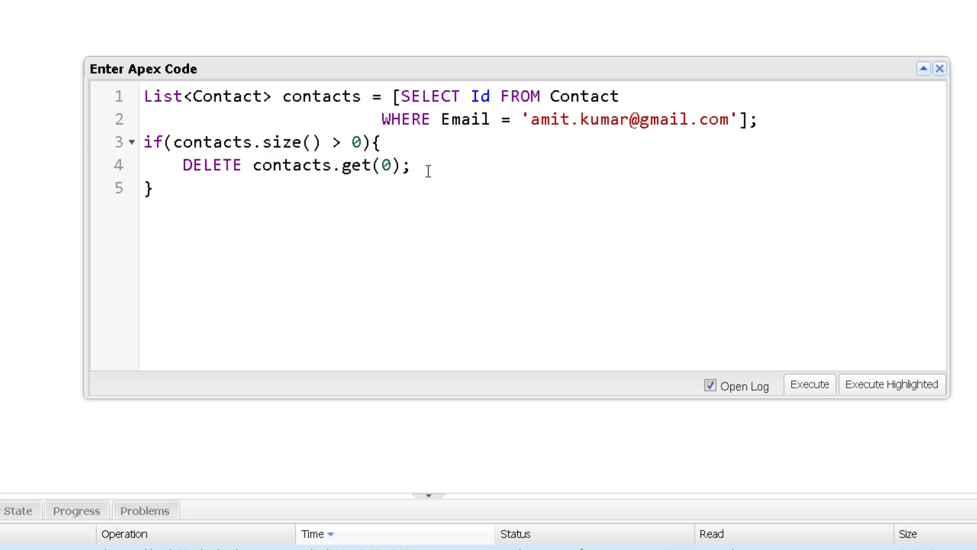
pyautogui.moveTo(183, 165); pyautogui.dragTo(417, 164)
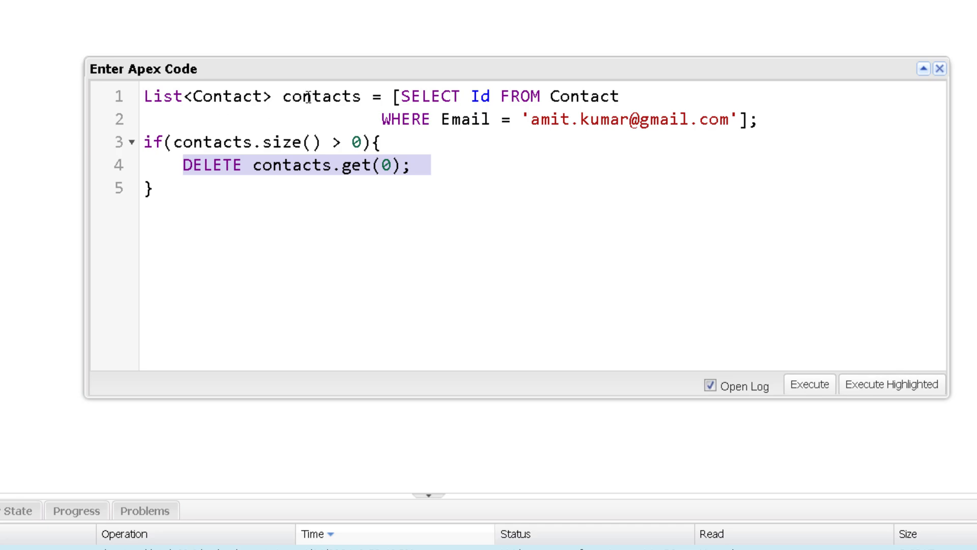
pyautogui.doubleClick(319, 96)
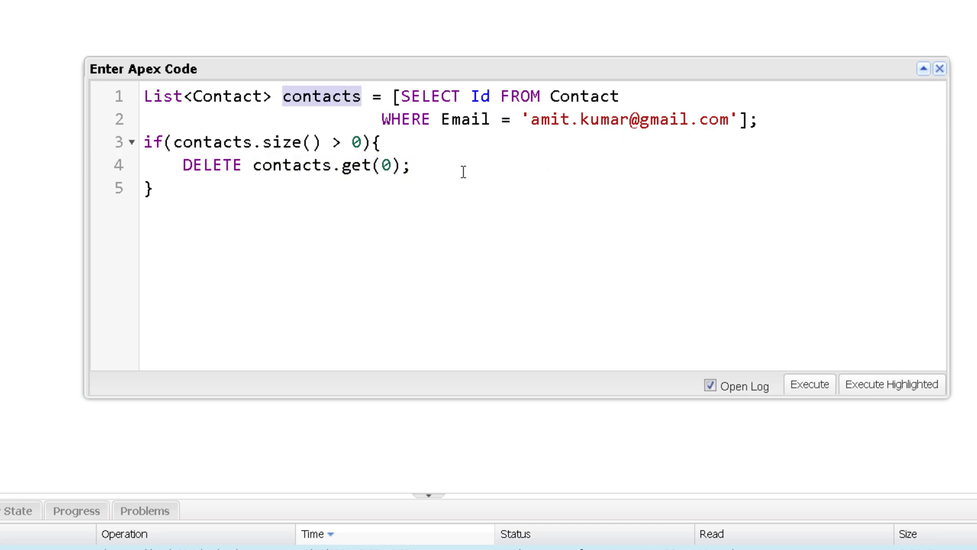
pyautogui.click(810, 384)
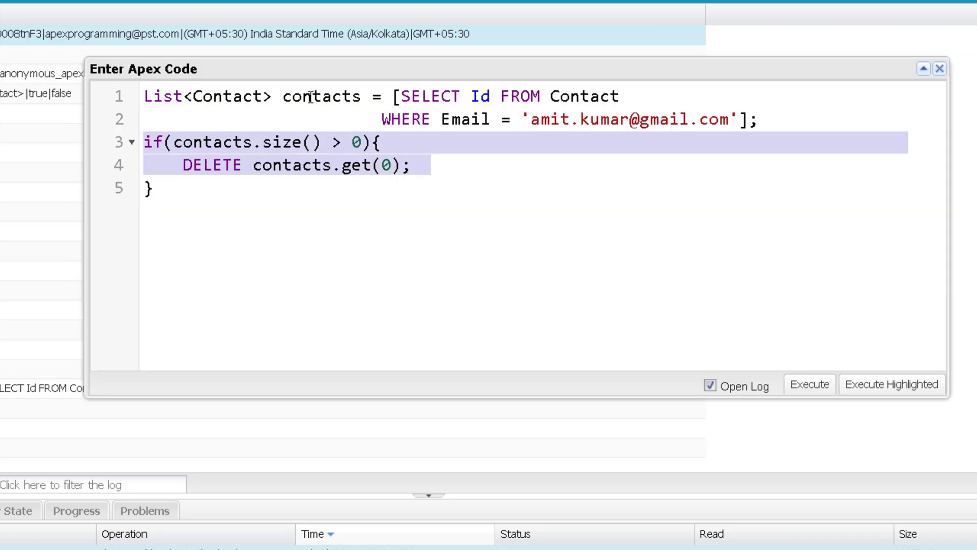
pyautogui.moveTo(787, 141)
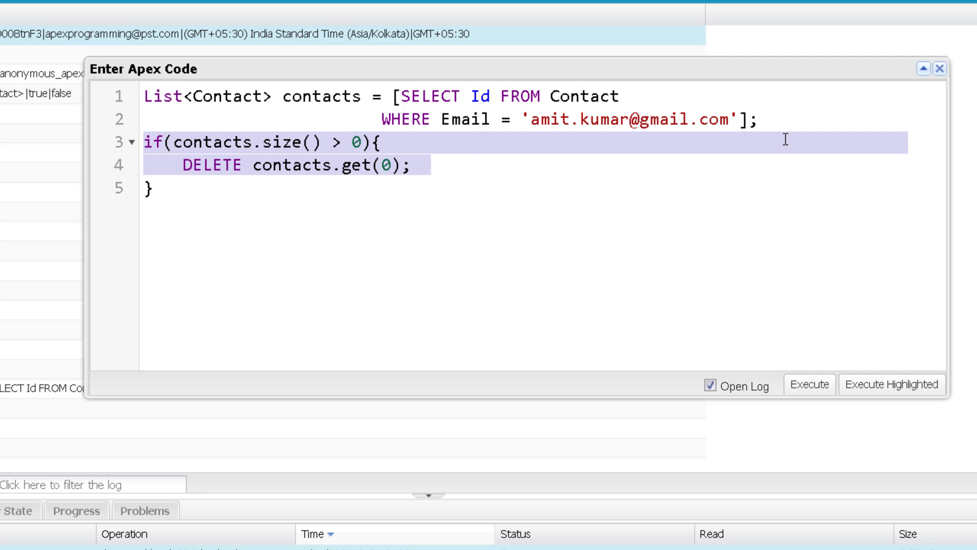
# Step: Add System.debug(contacts.size()) before the delete check and run the code
pyautogui.write('Sy')
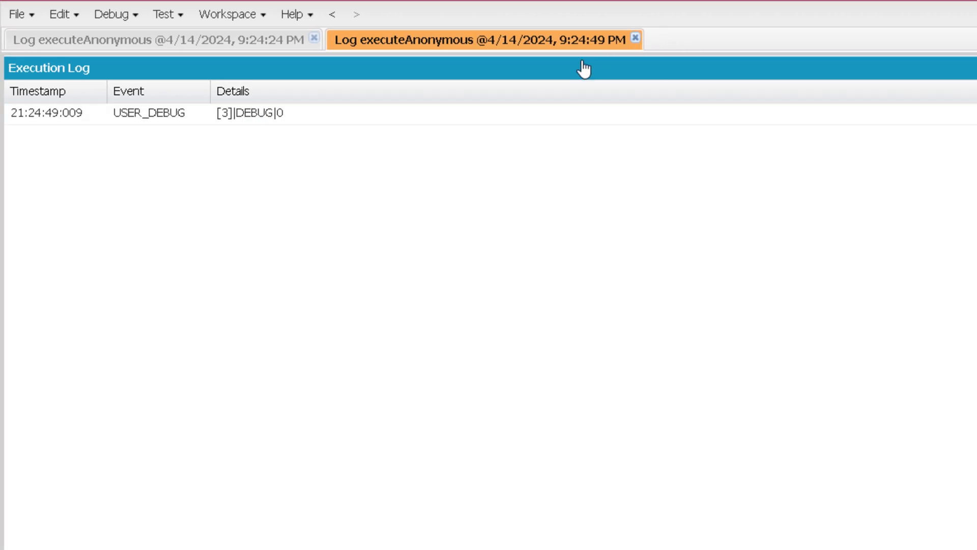
pyautogui.click(143, 40)
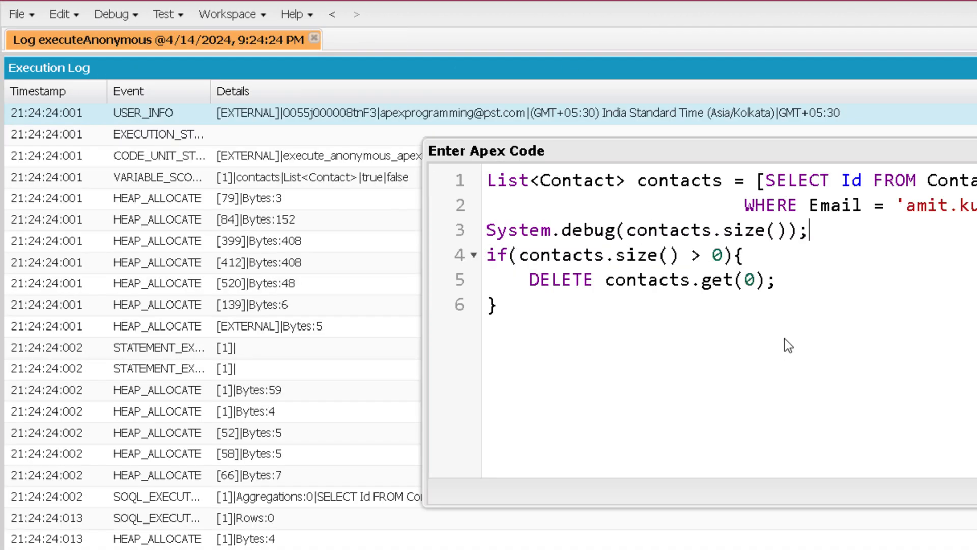